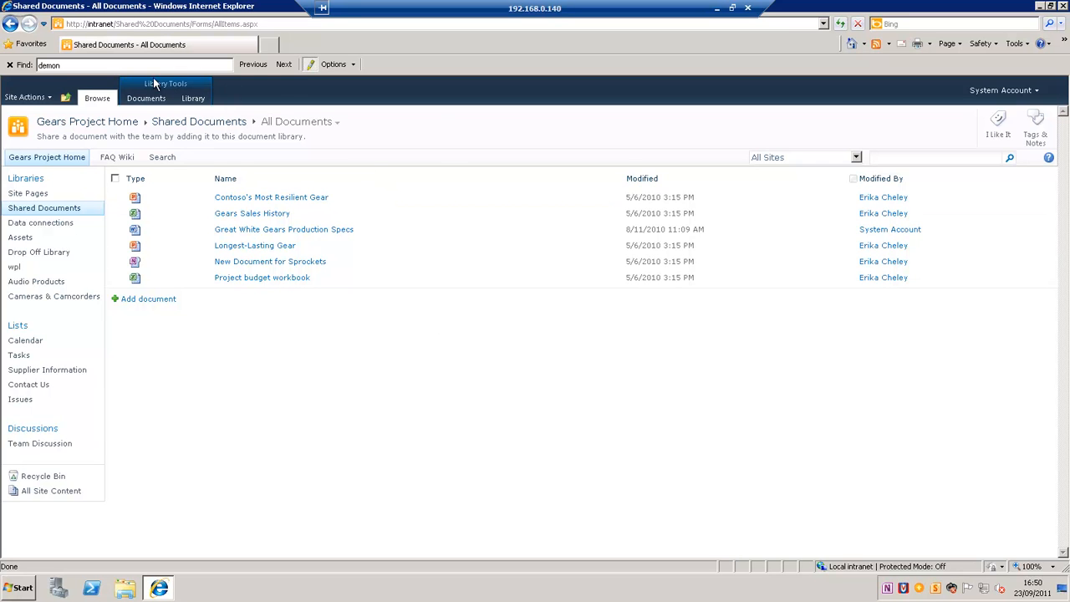
mouse_move(147, 99)
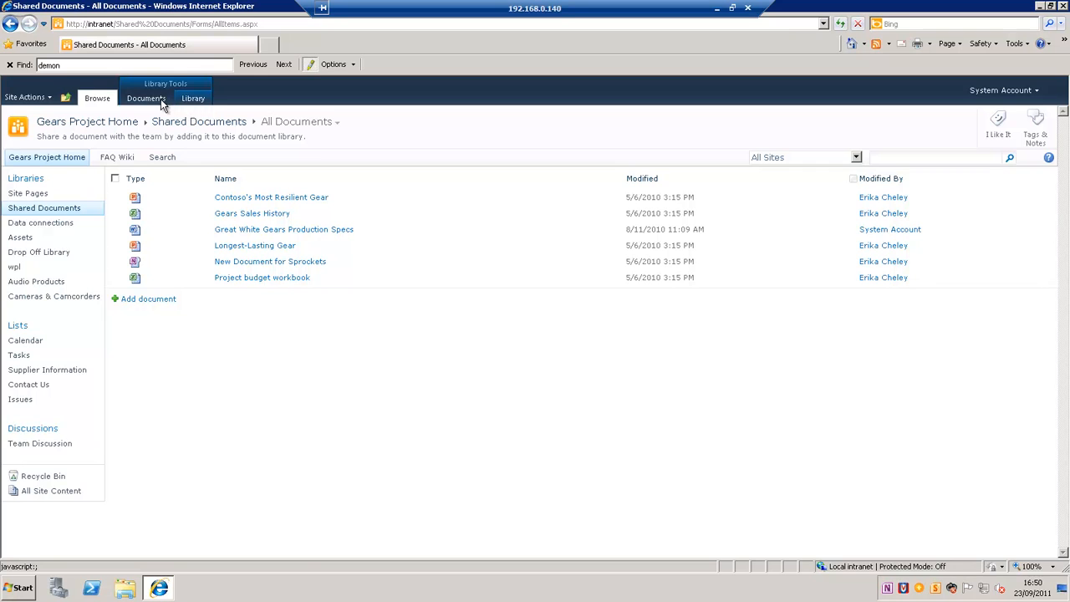
mouse_move(277, 406)
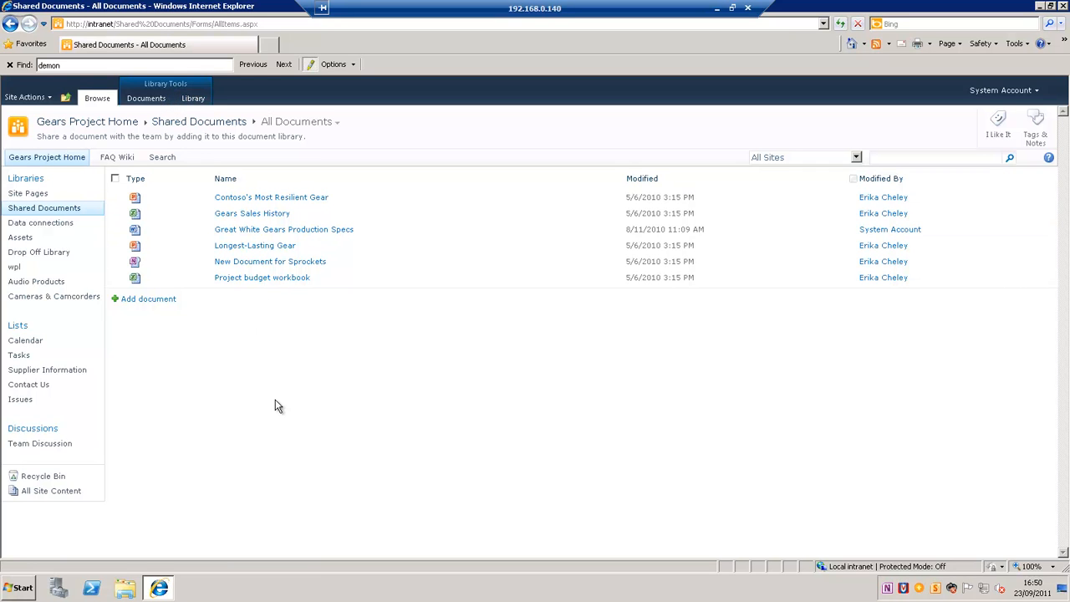
mouse_move(160, 157)
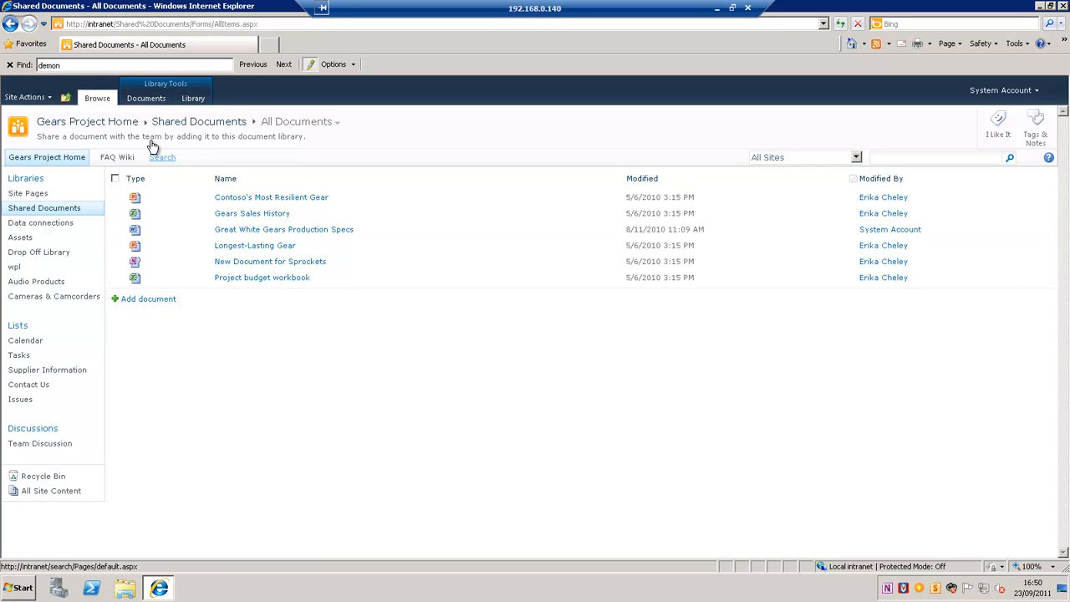
E-mail a link to Contoso's Most Resilient Gear from the Documents ribbon and list the Send To destinations
click(145, 97)
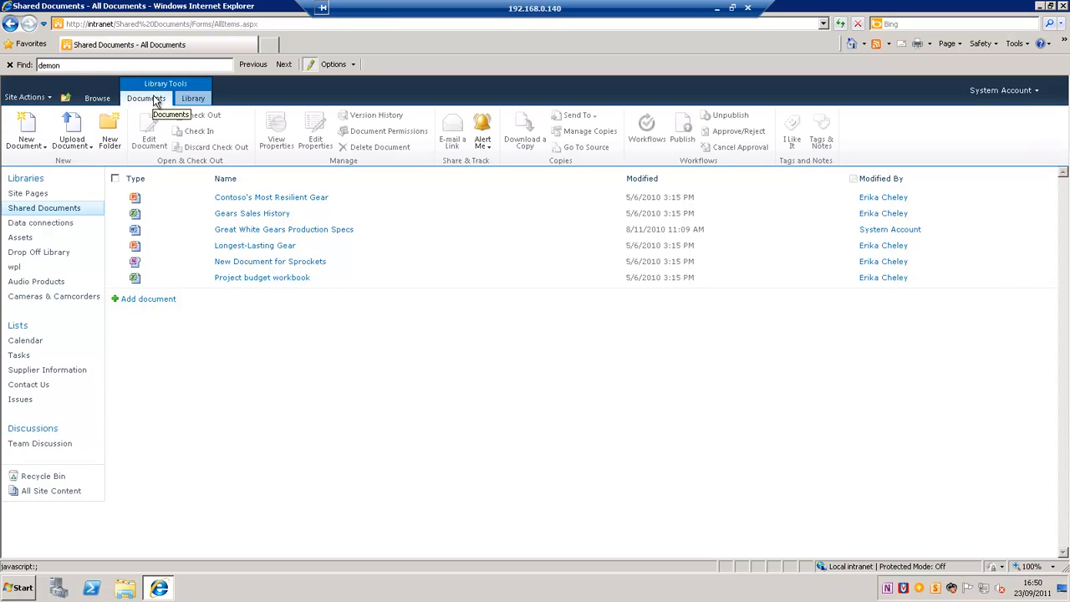
mouse_move(819, 149)
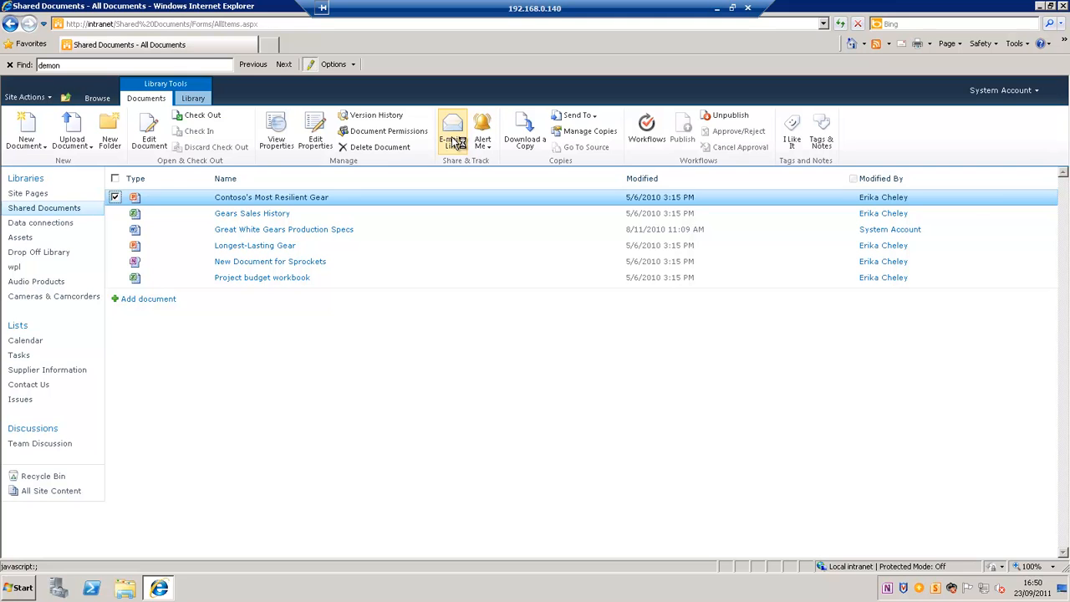
click(451, 131)
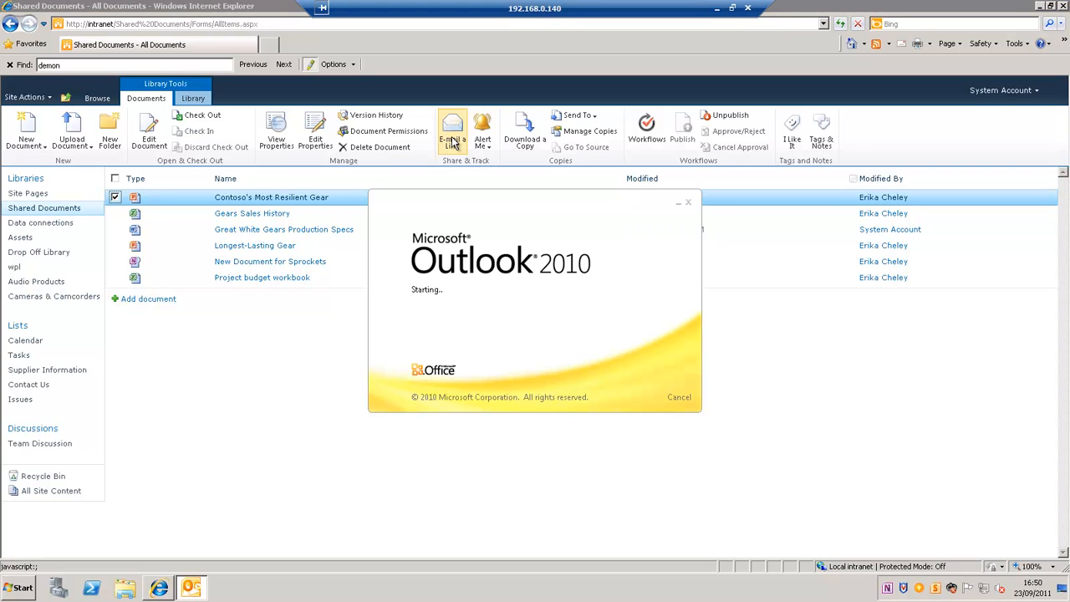
click(451, 131)
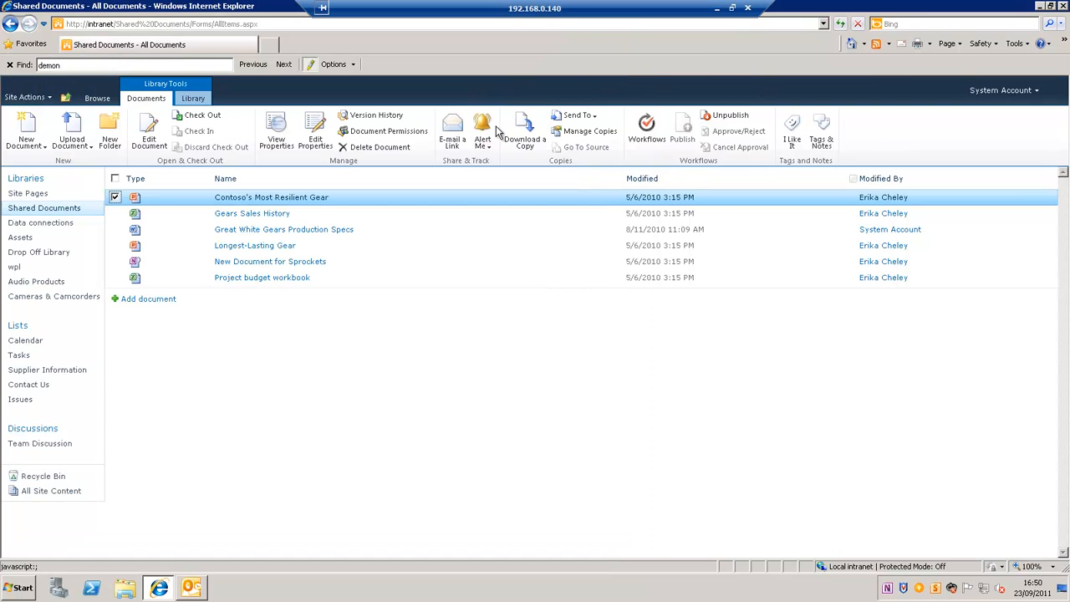
mouse_move(481, 131)
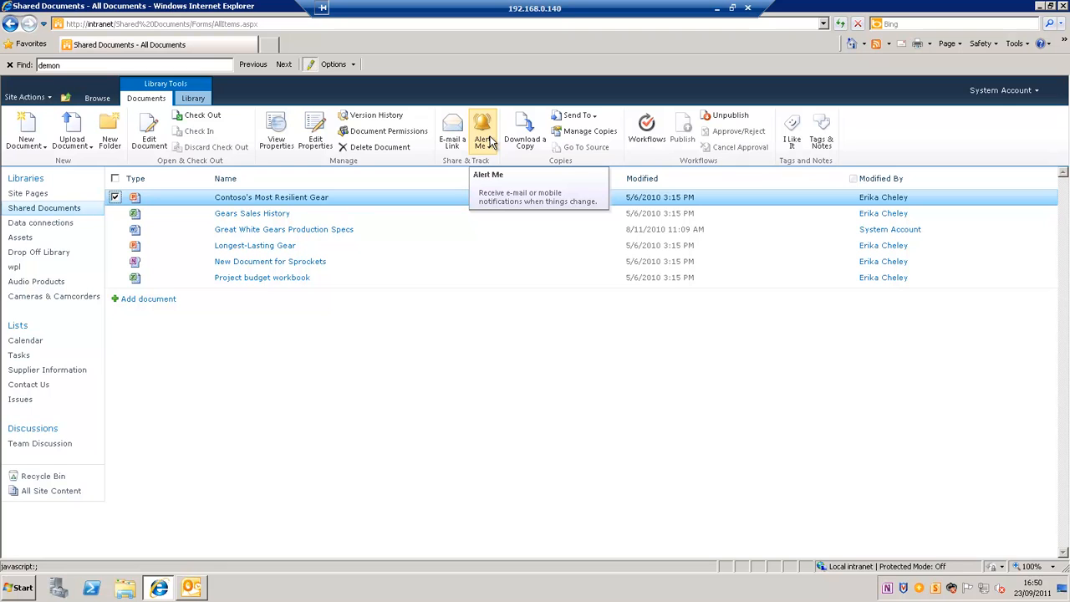
mouse_move(475, 147)
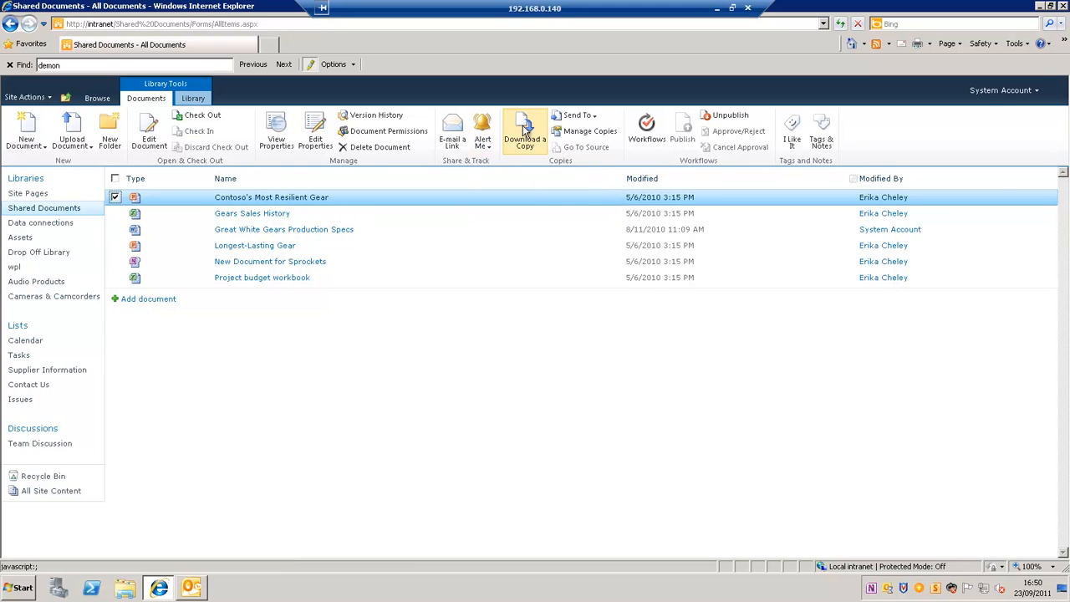
mouse_move(576, 115)
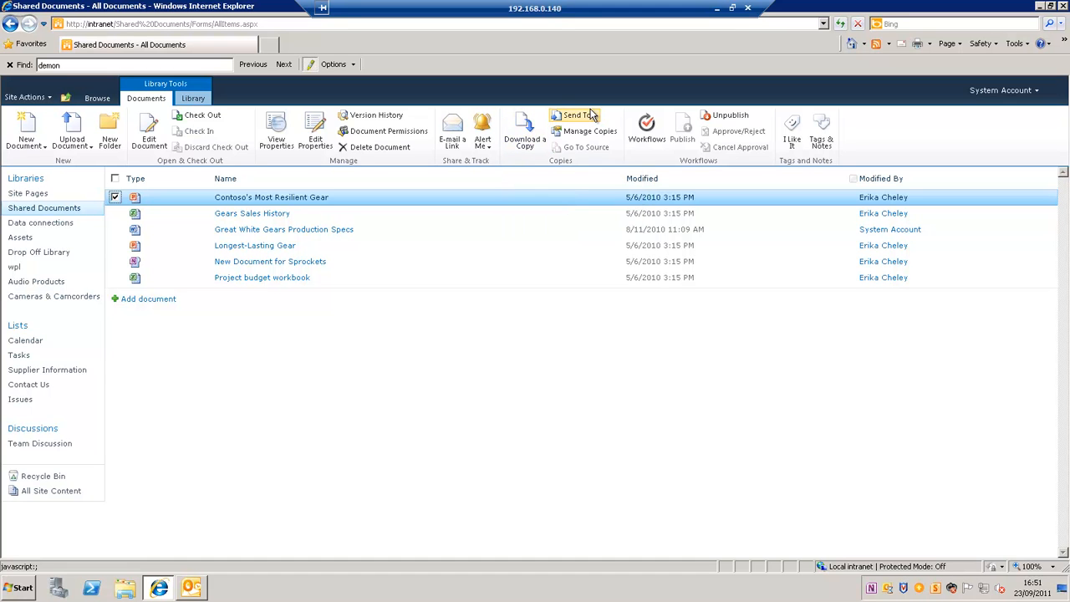
click(575, 115)
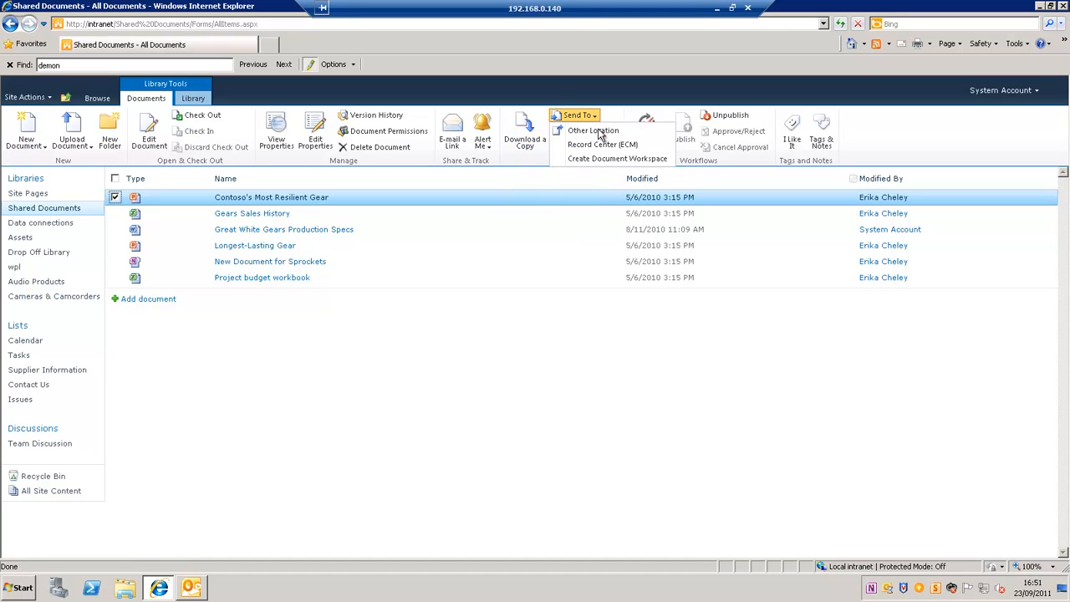
mouse_move(609, 92)
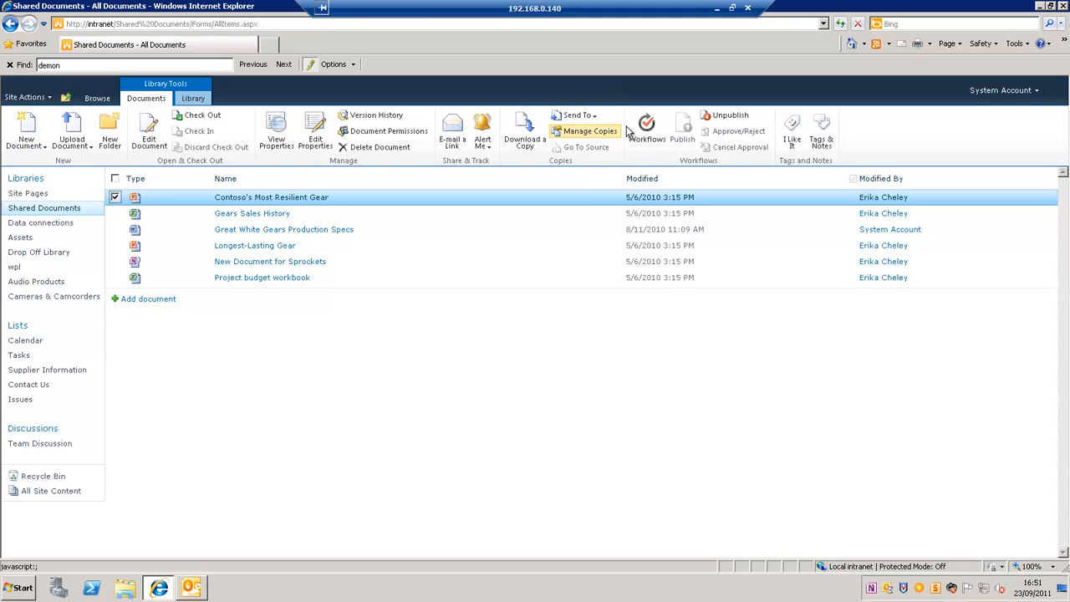
mouse_move(645, 131)
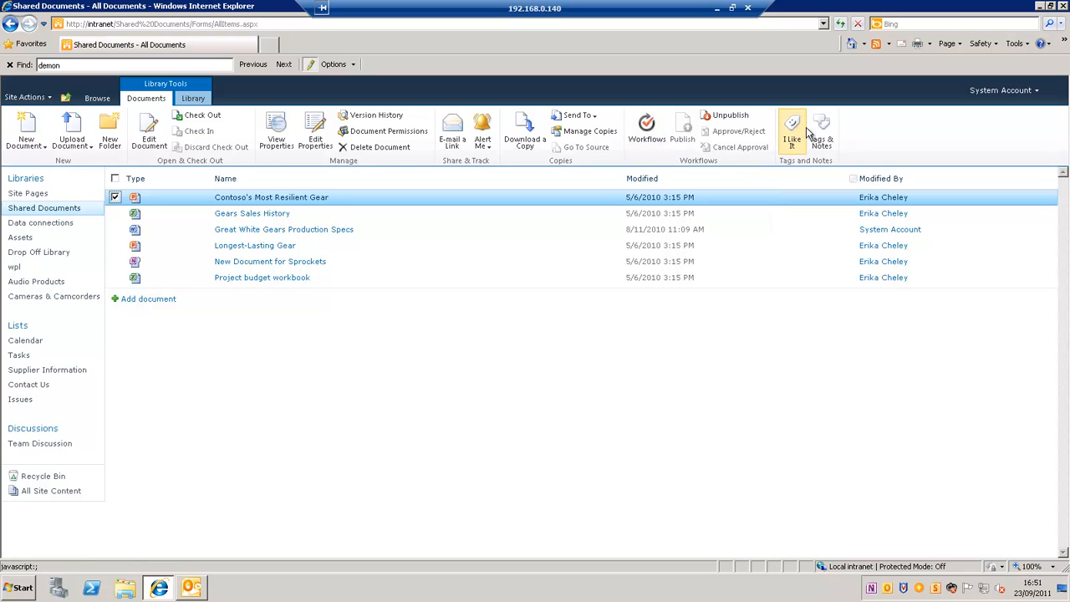
mouse_move(862, 132)
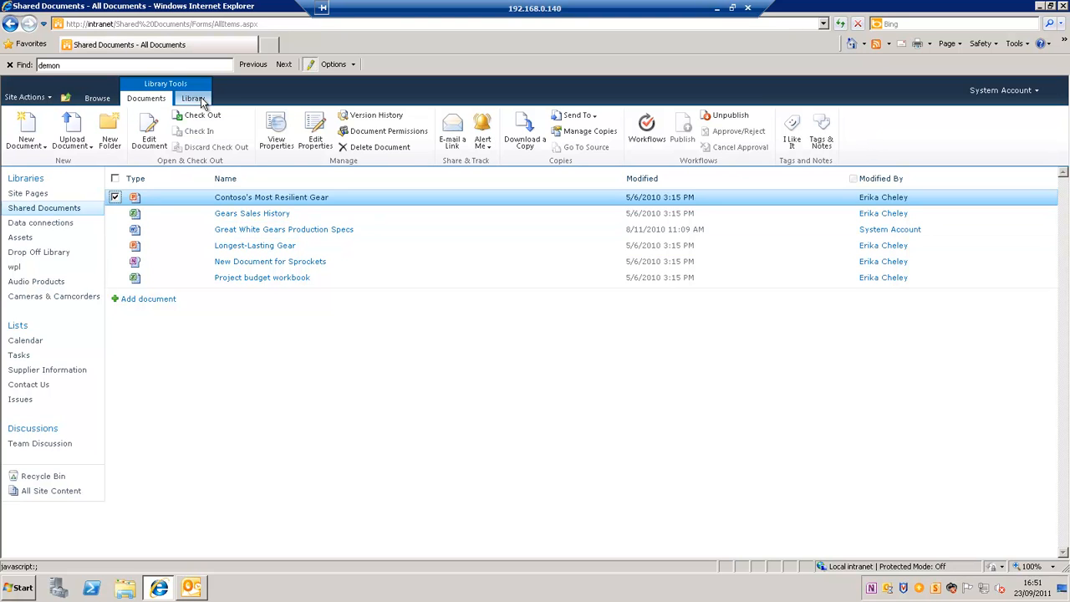
Request the RSS feed for the Shared Documents library from the Library ribbon, then return to its commands
click(194, 97)
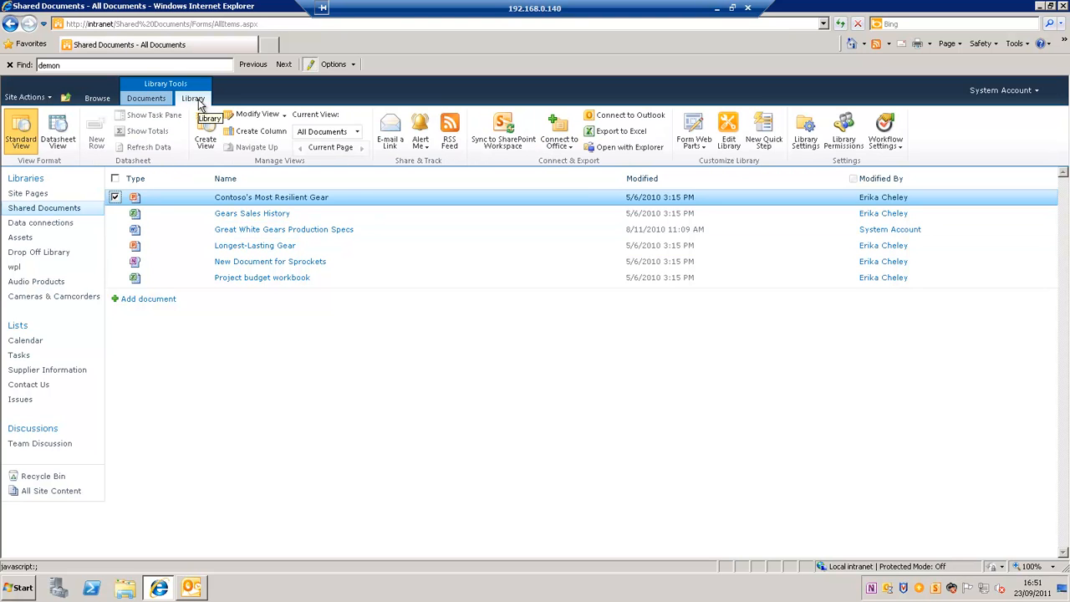
mouse_move(843, 130)
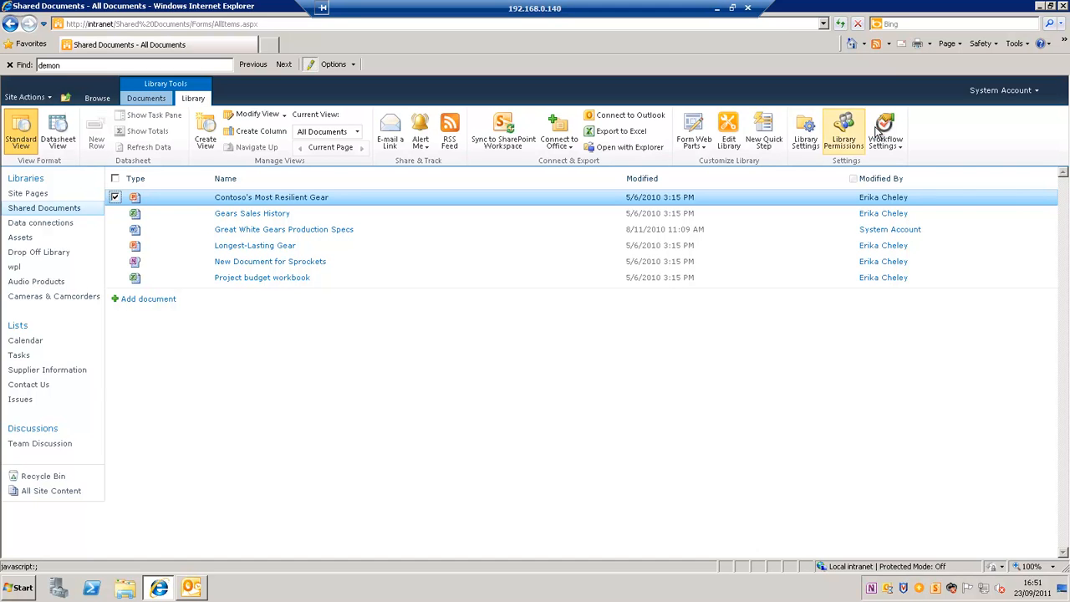
mouse_move(390, 131)
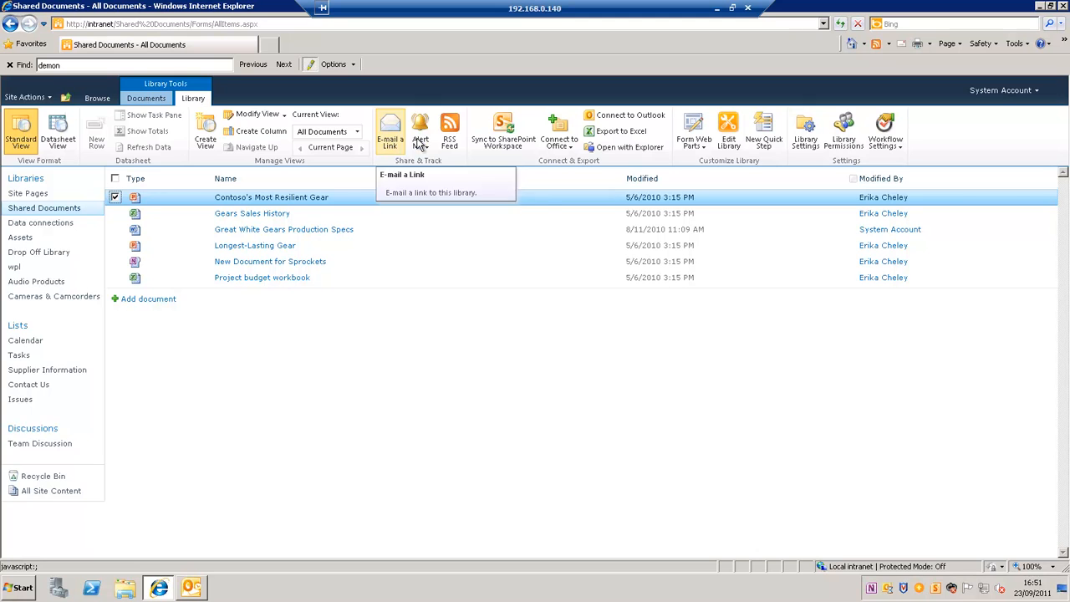
mouse_move(421, 133)
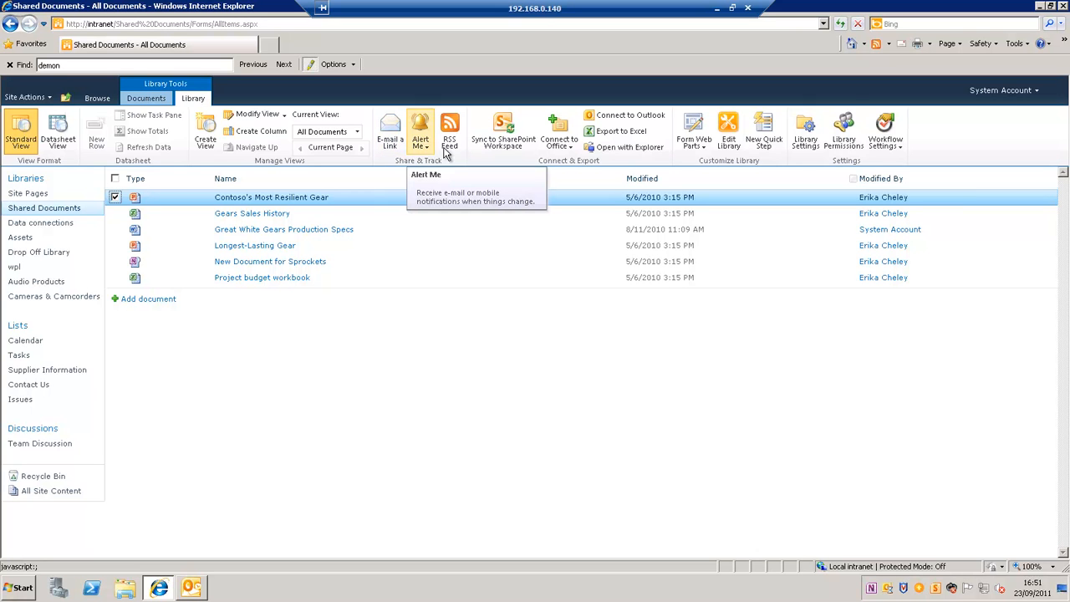
mouse_move(449, 125)
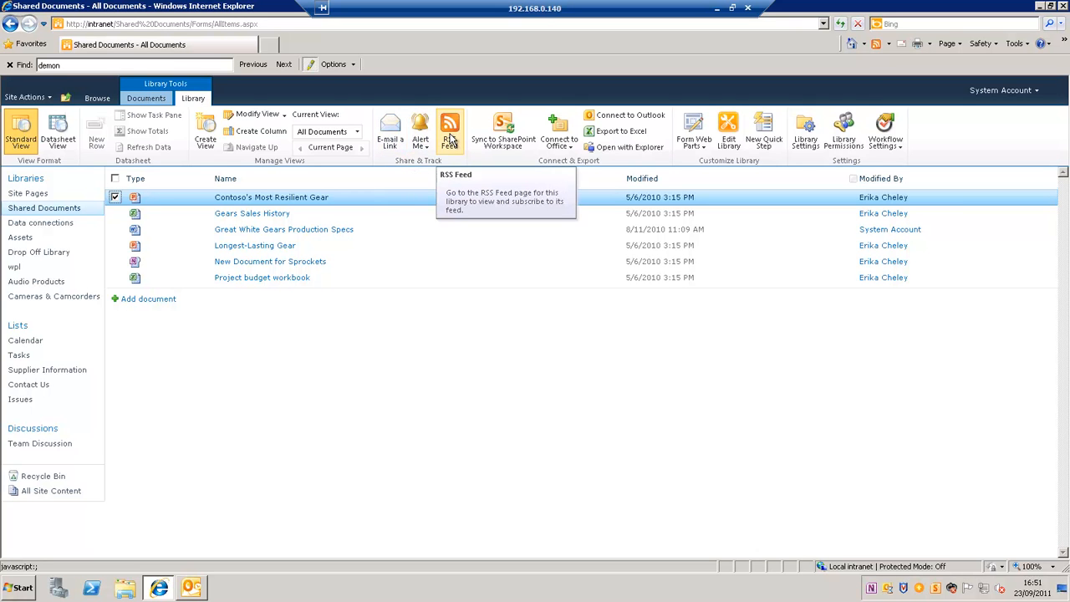
click(449, 130)
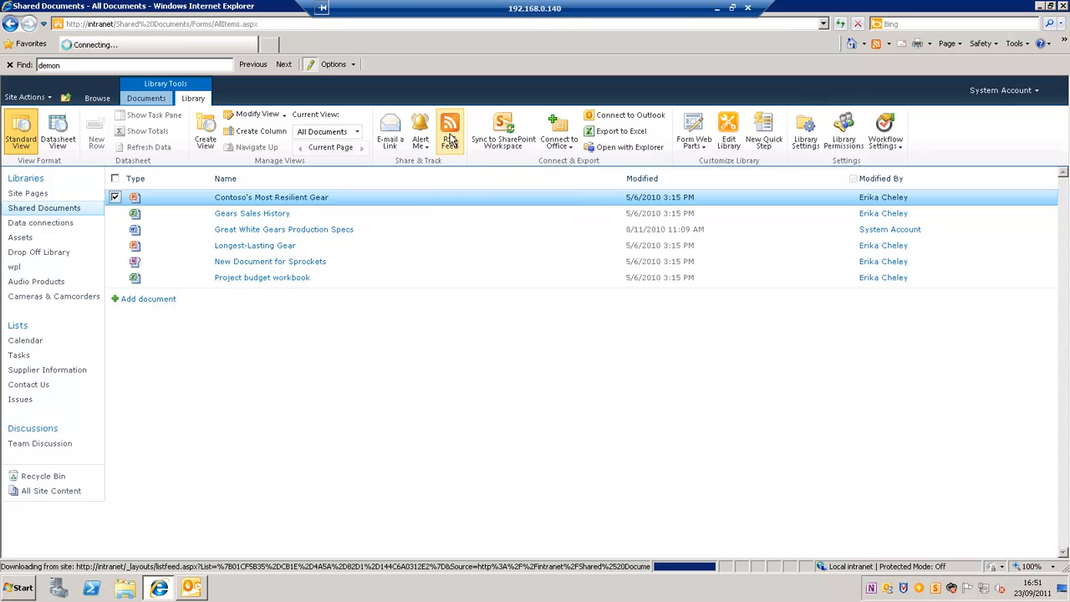
click(450, 130)
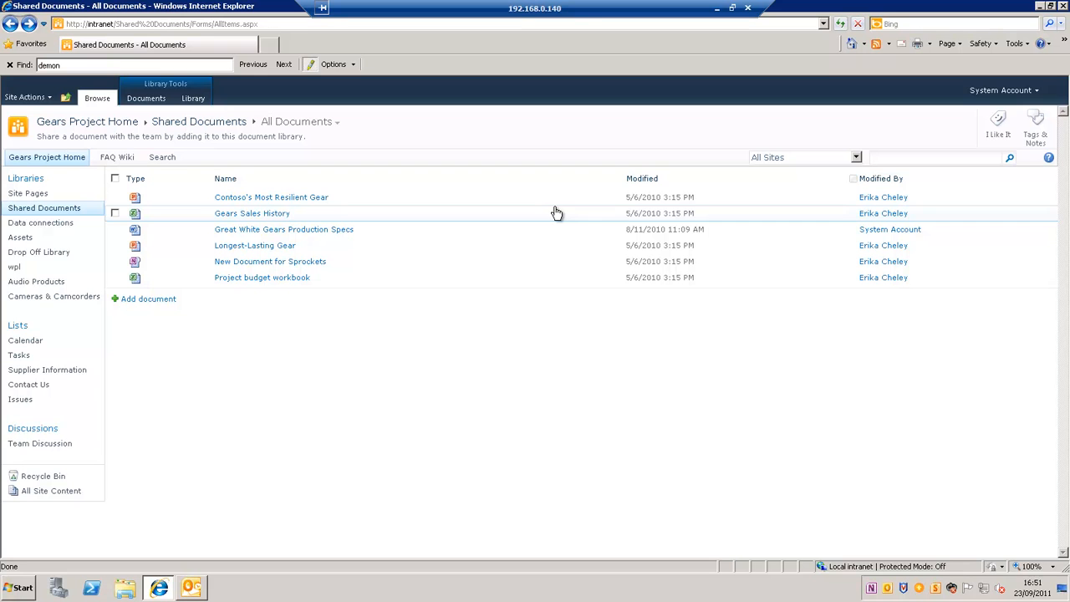
mouse_move(310, 158)
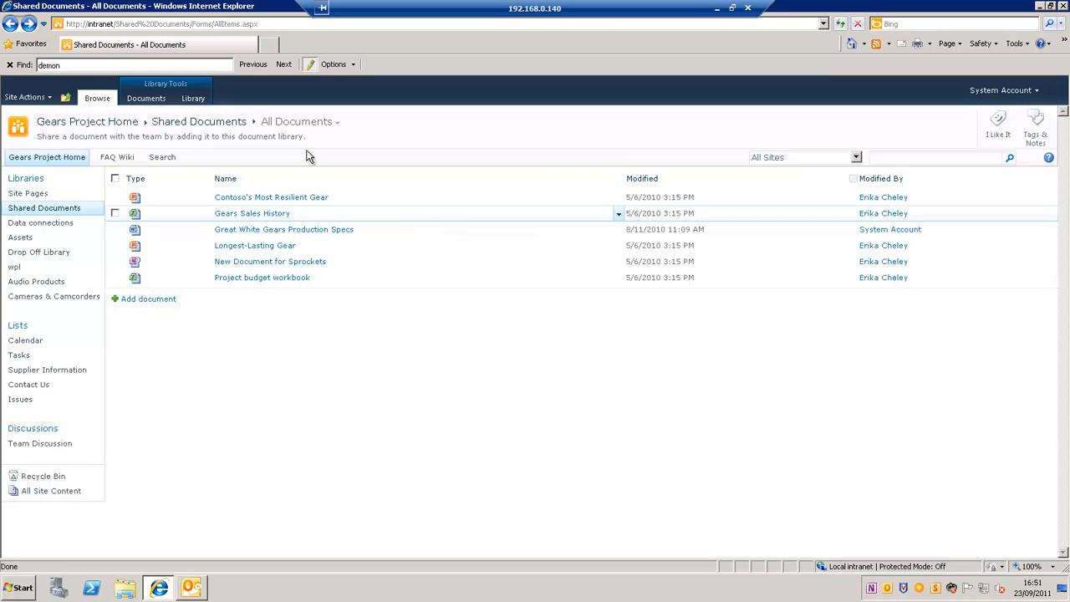
click(147, 97)
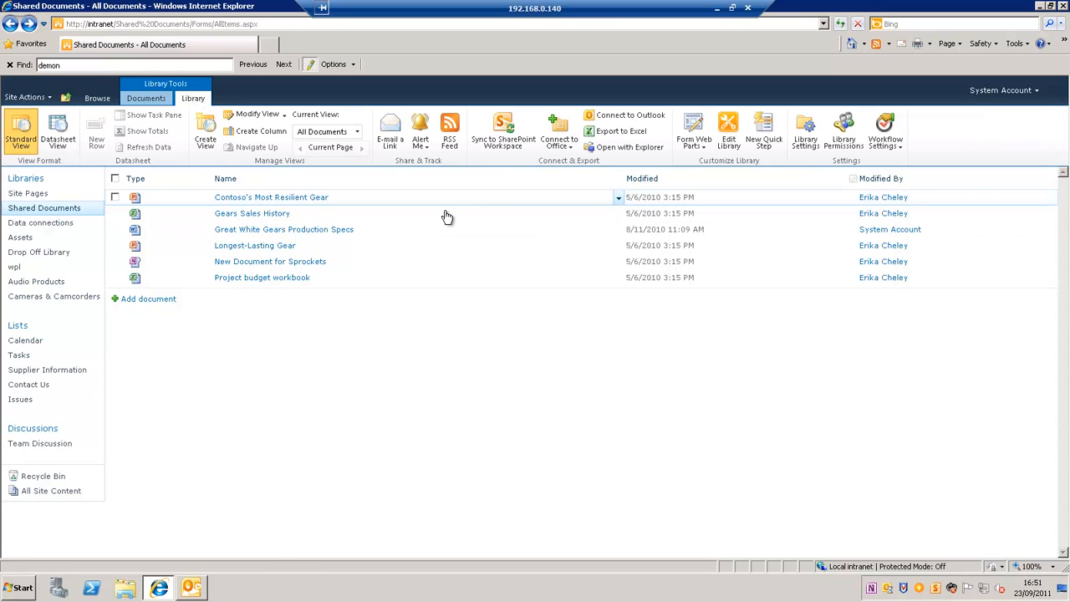
mouse_move(516, 154)
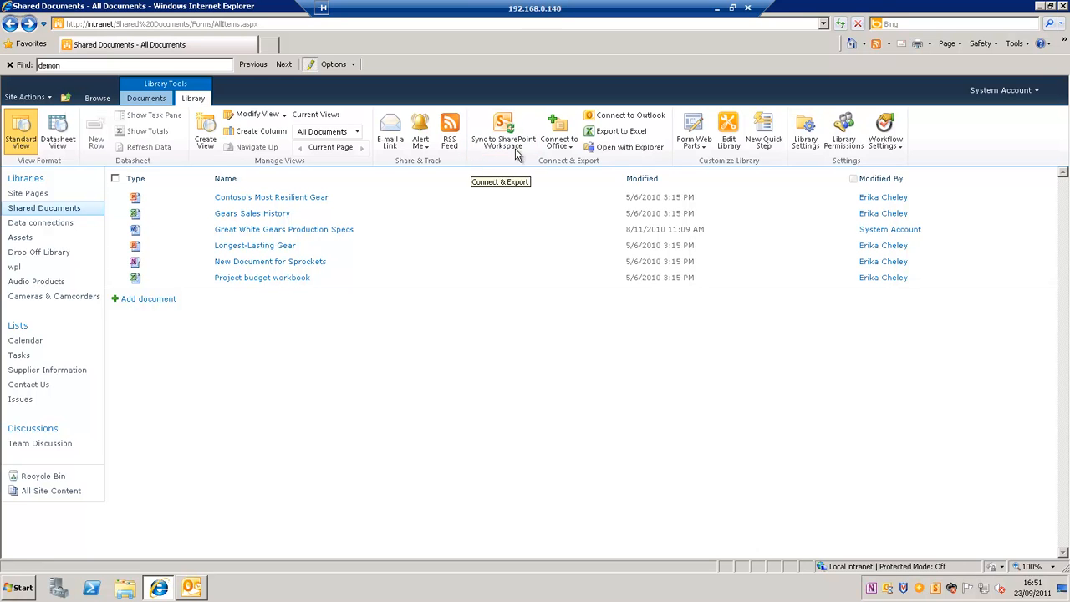
mouse_move(559, 131)
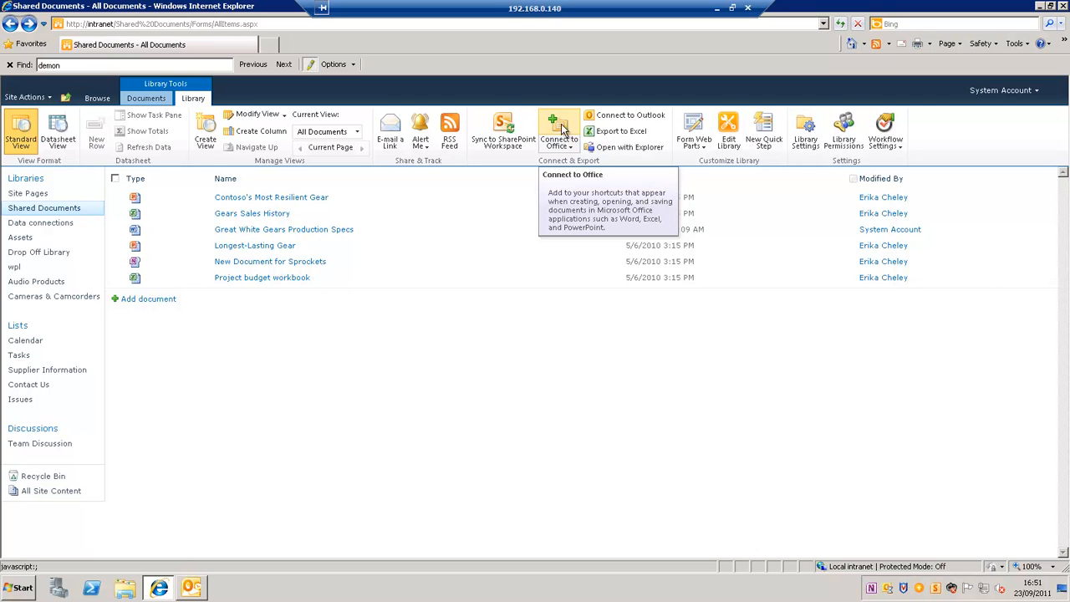
mouse_move(625, 114)
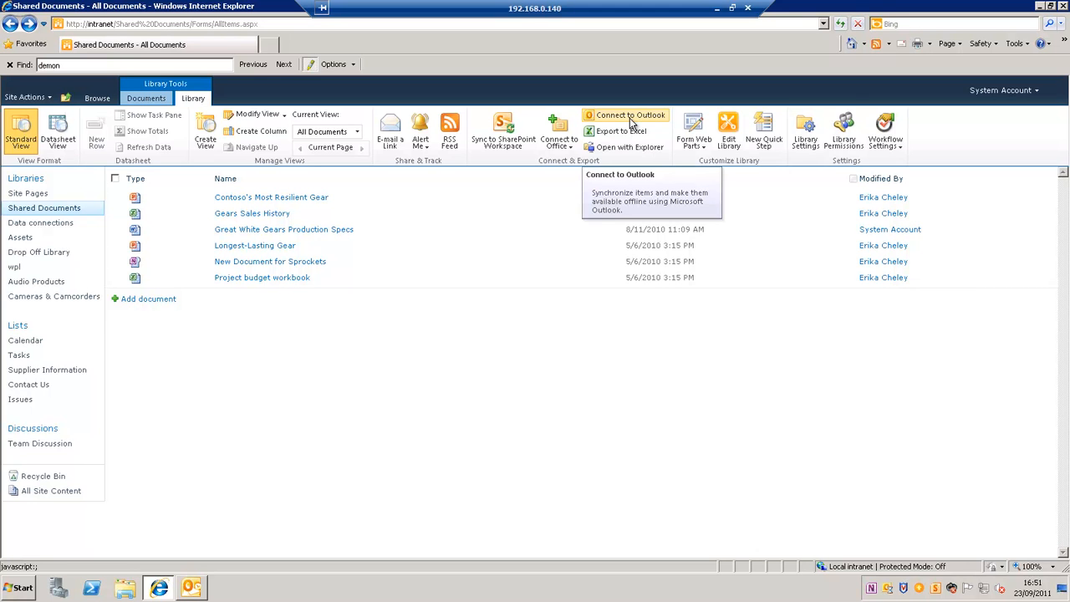
mouse_move(633, 131)
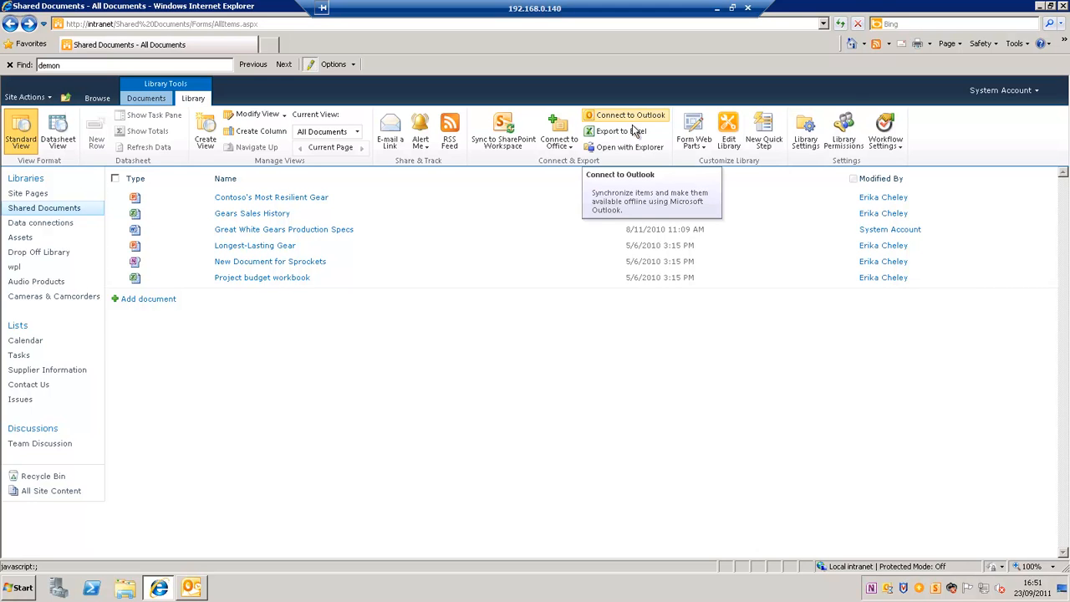
mouse_move(627, 147)
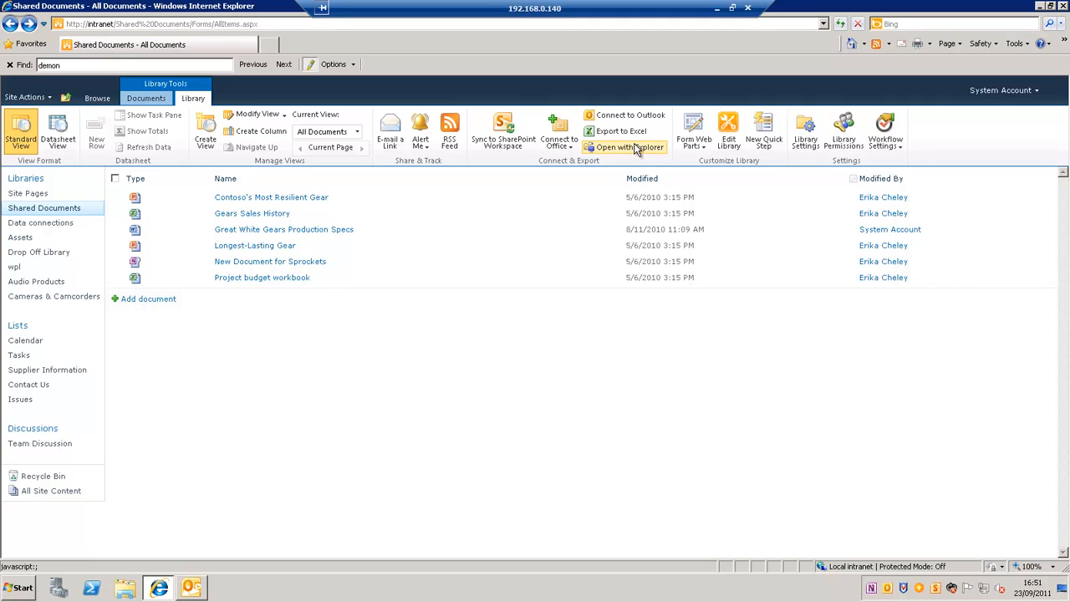
mouse_move(593, 150)
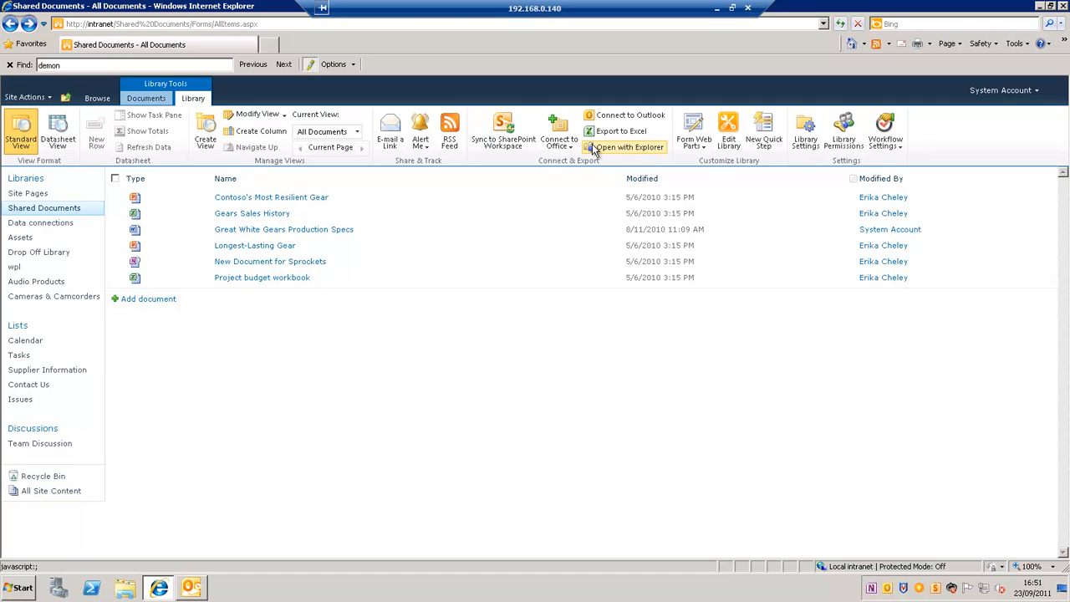
mouse_move(615, 147)
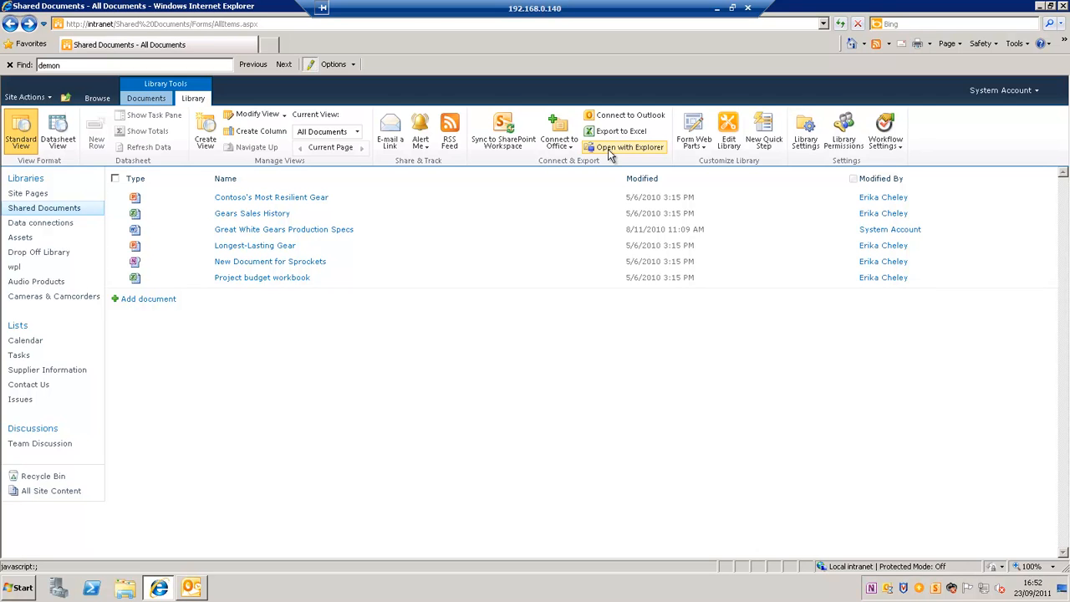
mouse_move(657, 189)
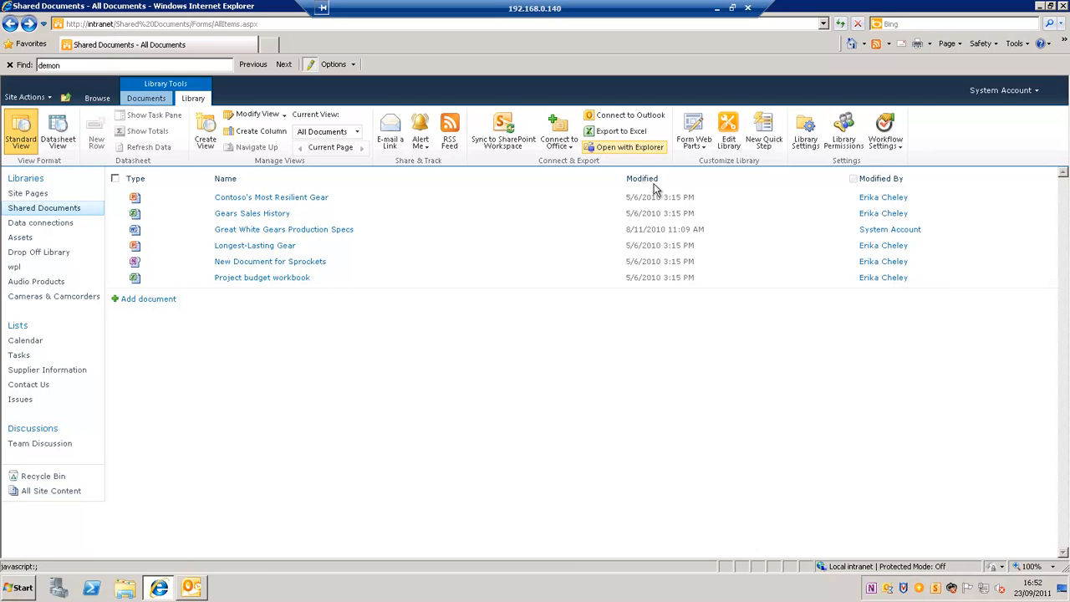
mouse_move(705, 114)
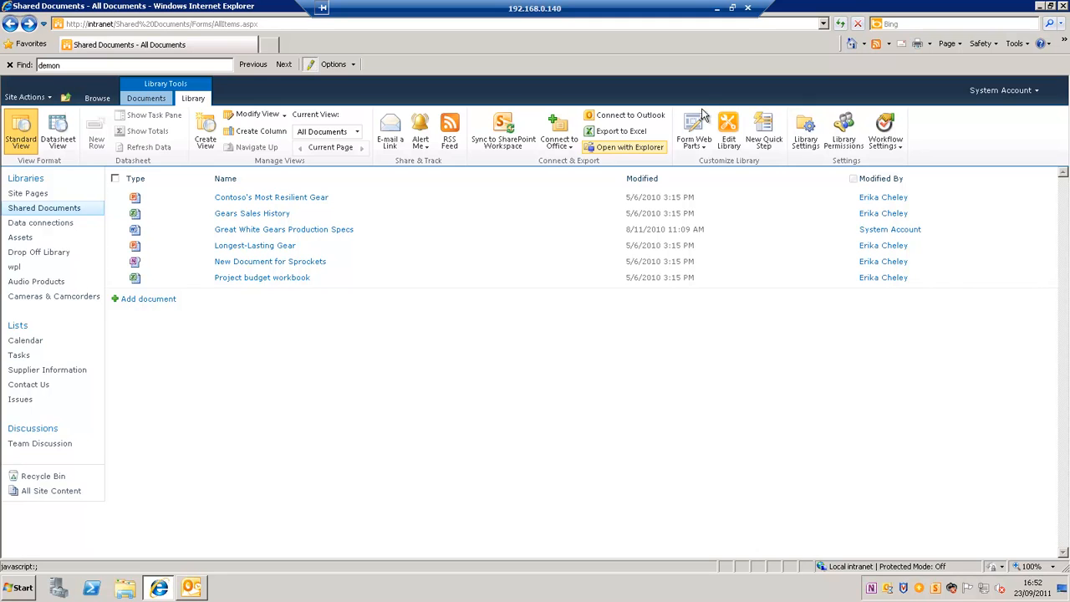
mouse_move(766, 135)
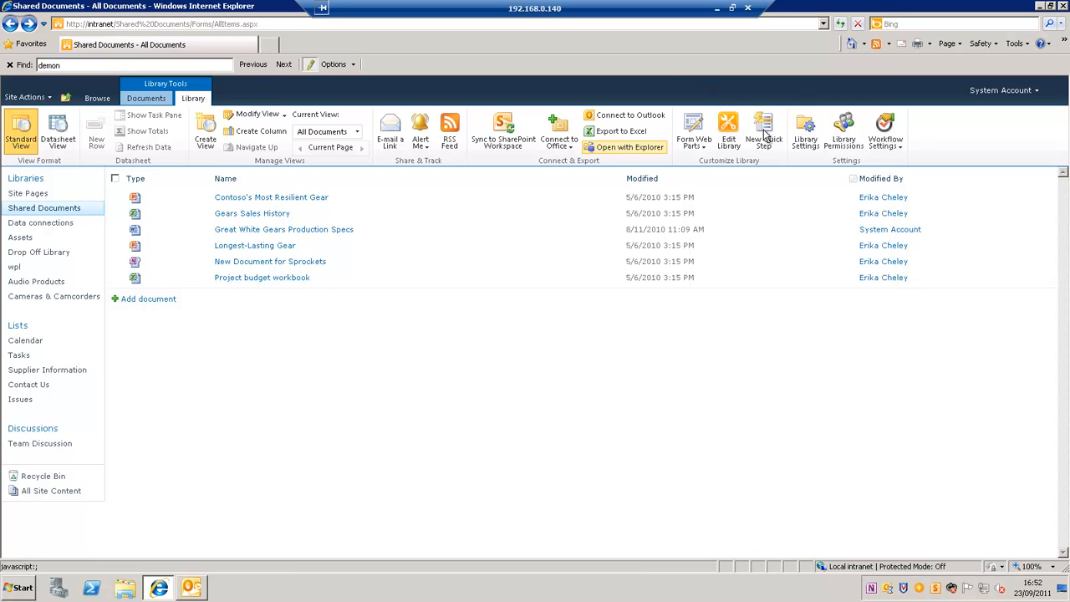
mouse_move(765, 140)
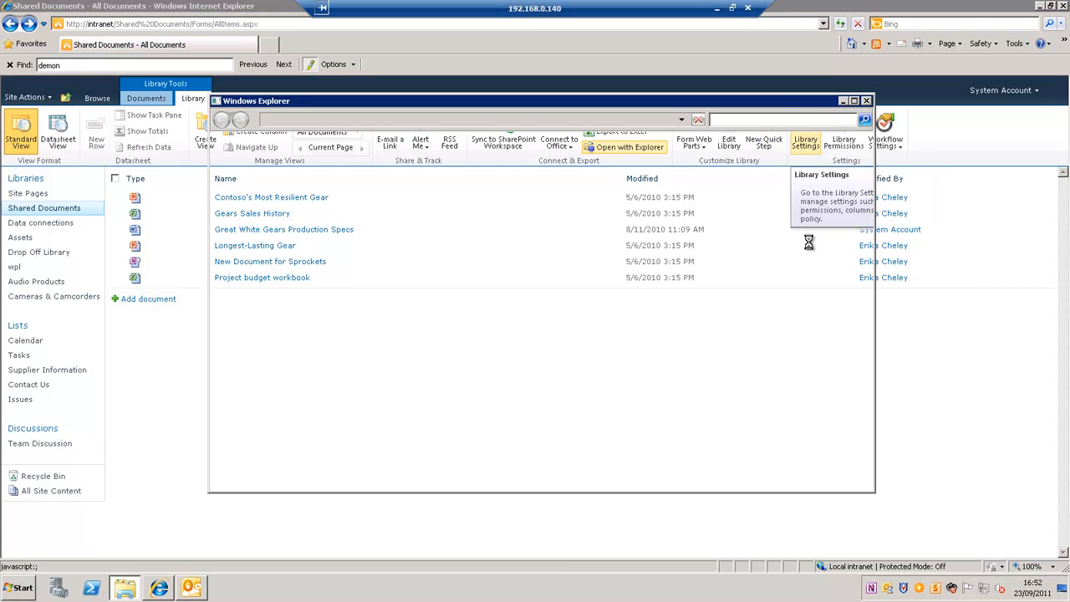
Close the Windows Explorer folder view of the Shared Documents files
click(625, 147)
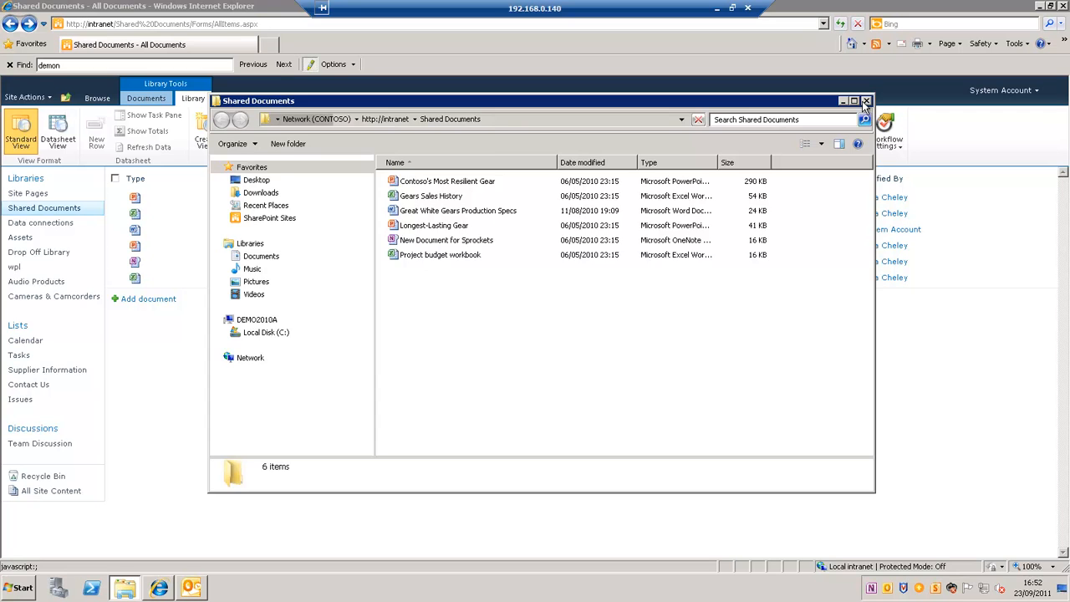
click(866, 101)
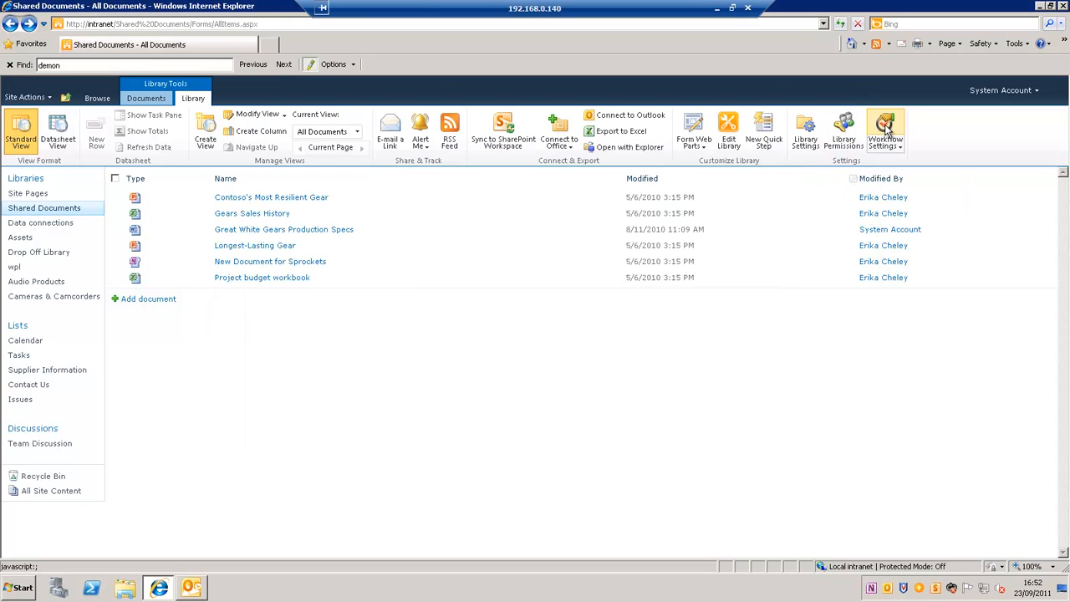
mouse_move(806, 131)
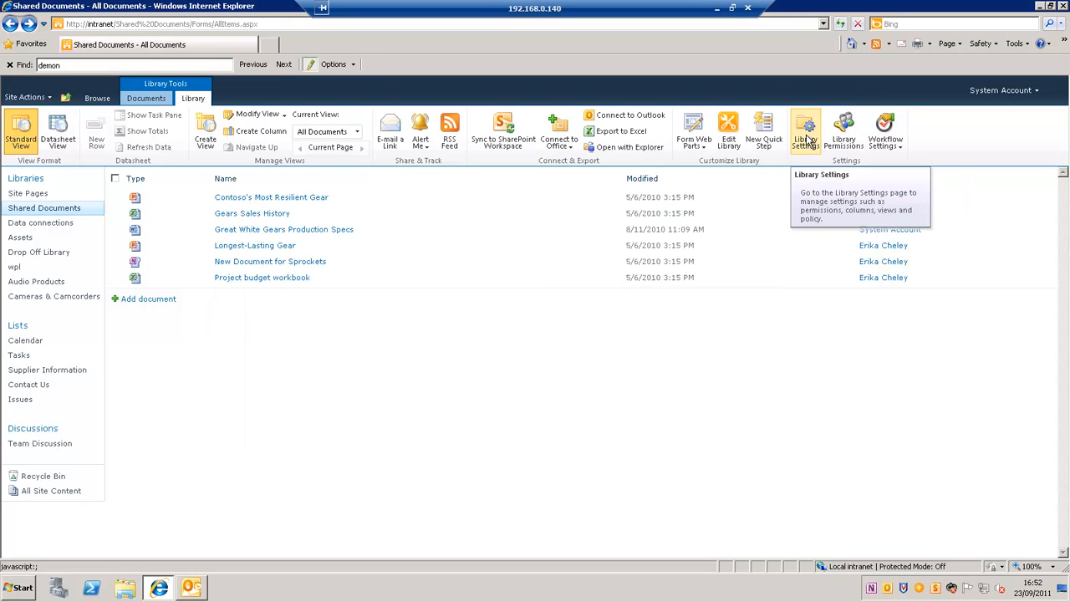
mouse_move(885, 131)
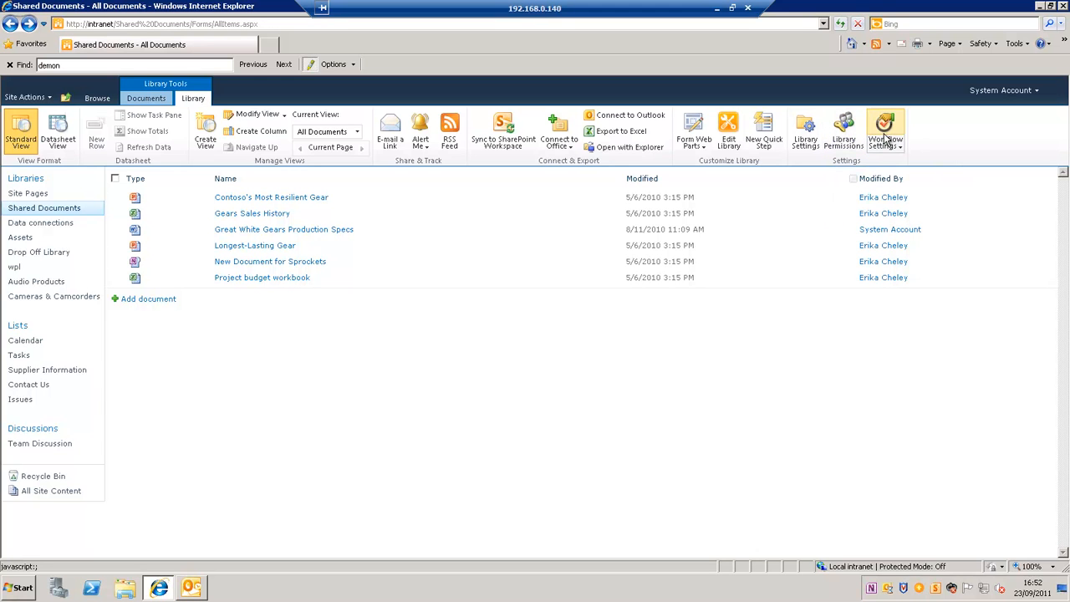
mouse_move(645, 417)
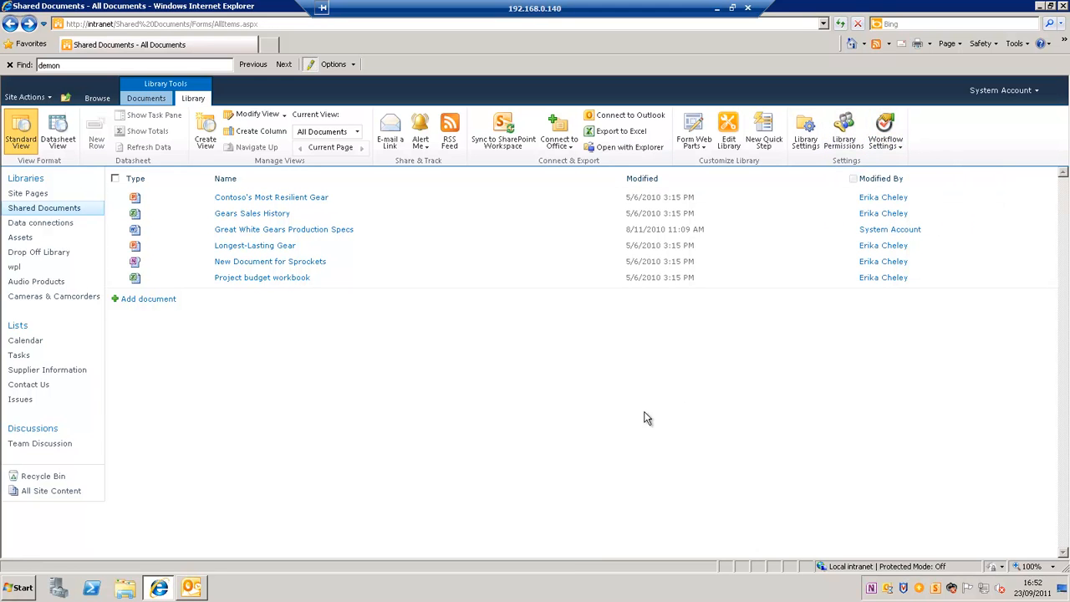
mouse_move(441, 376)
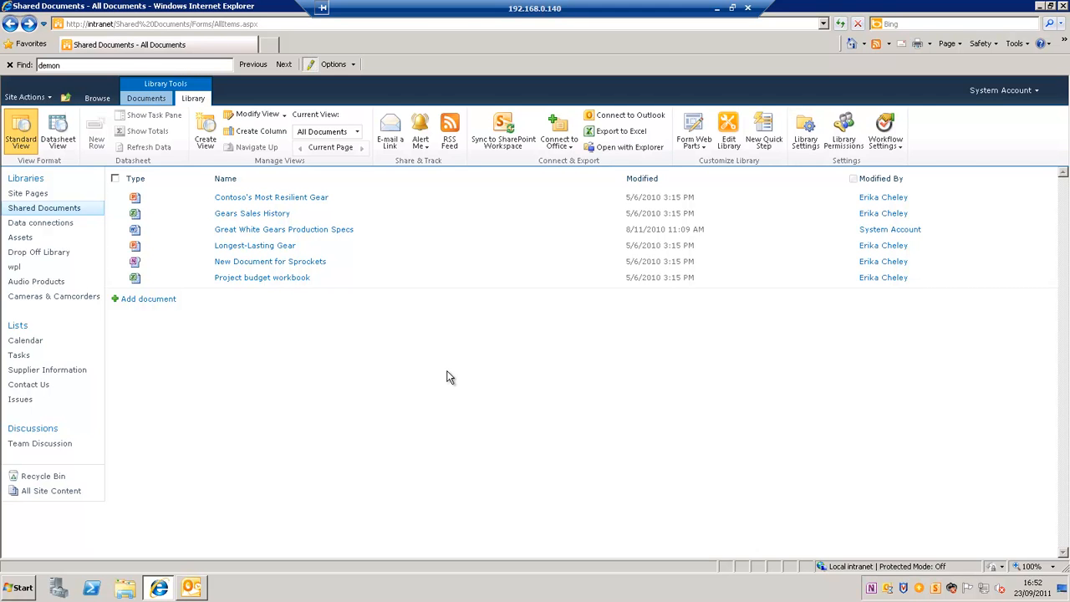
mouse_move(864, 54)
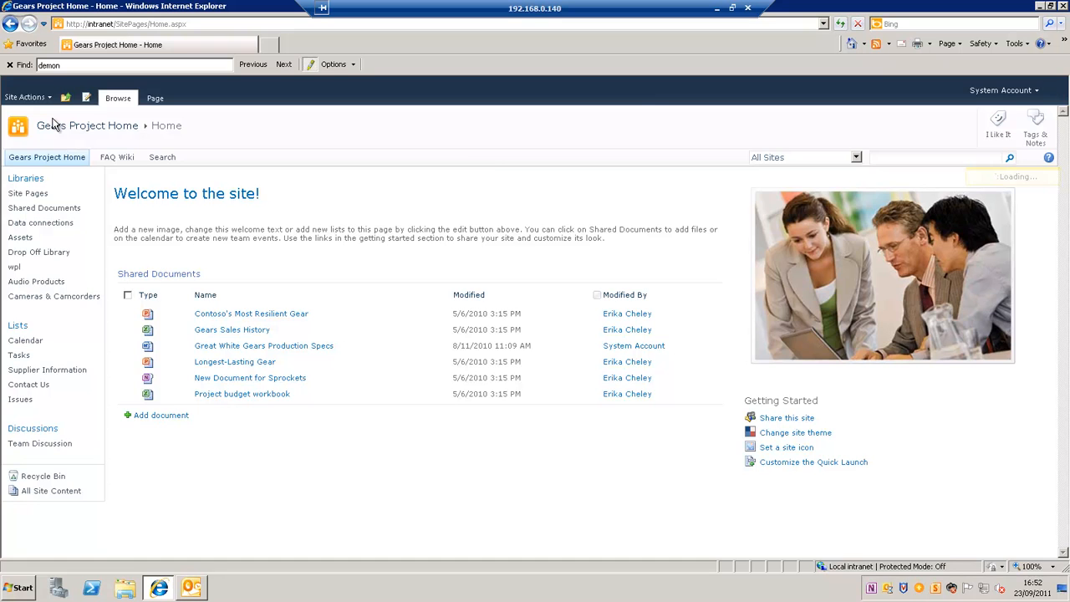
Edit the Gears Project Home page via Site Actions and review its Insert and Format Text ribbons
click(154, 97)
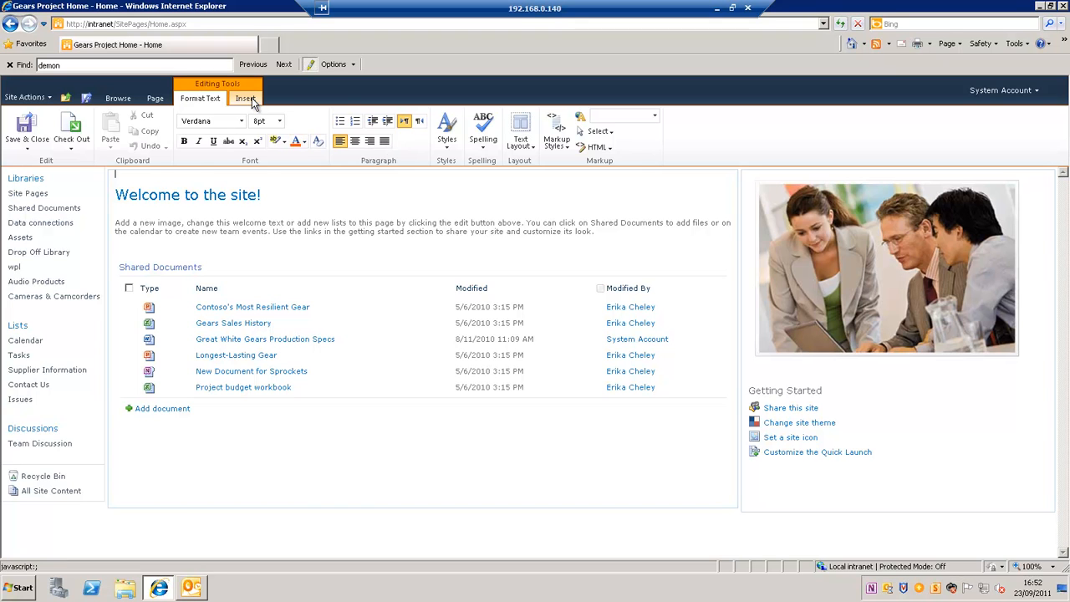
click(244, 97)
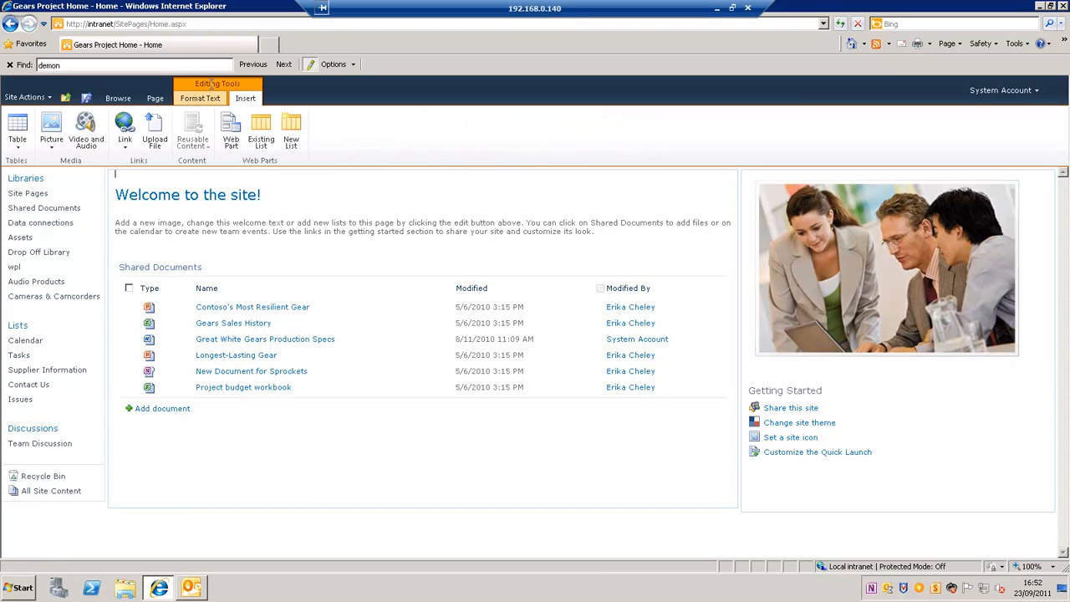
click(201, 97)
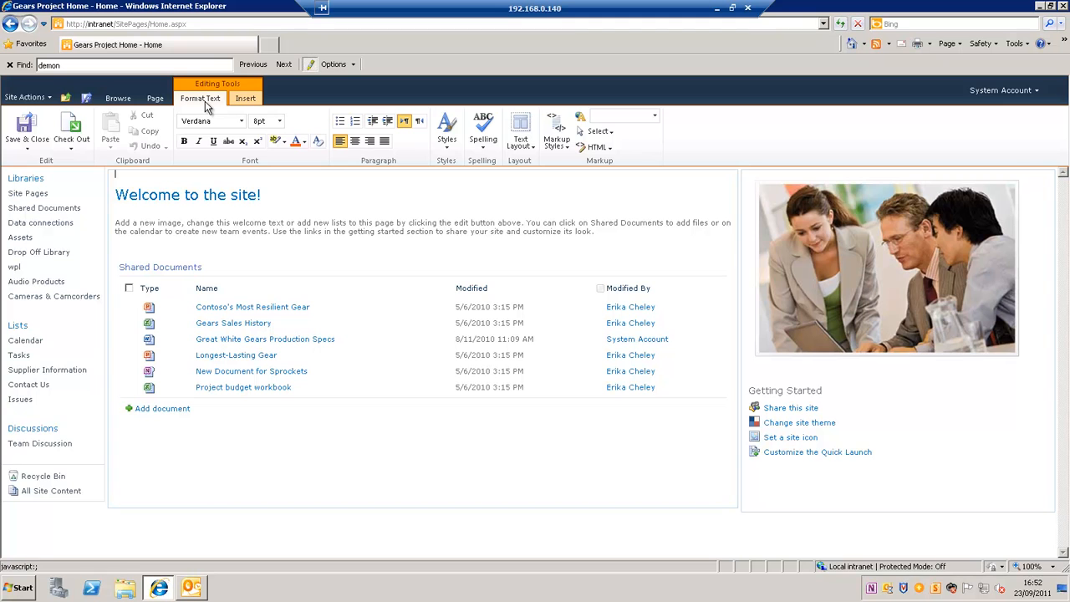
mouse_move(201, 97)
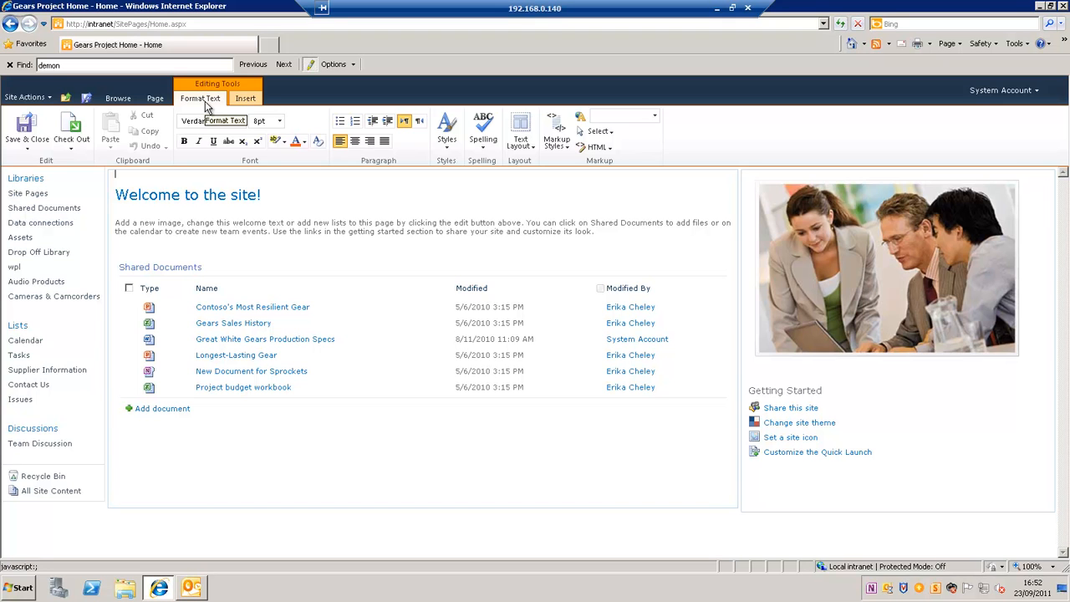
mouse_move(349, 166)
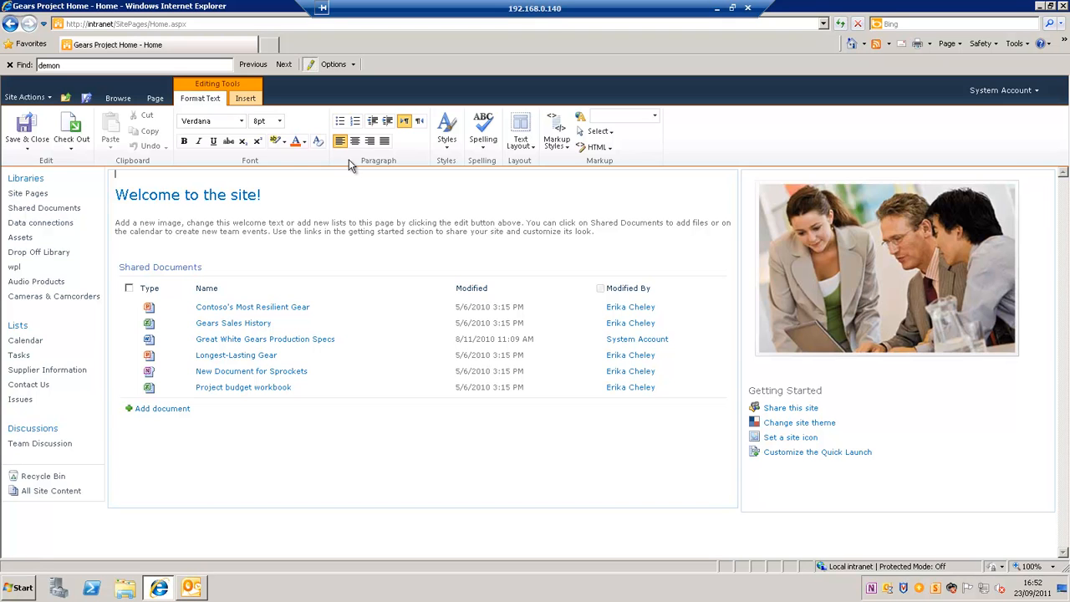
mouse_move(402, 256)
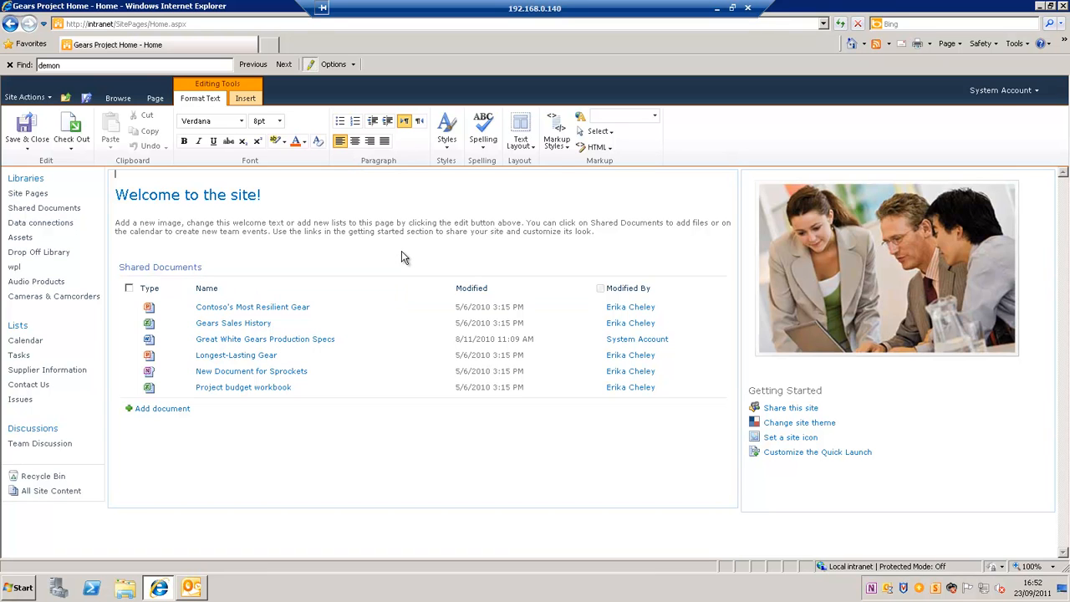